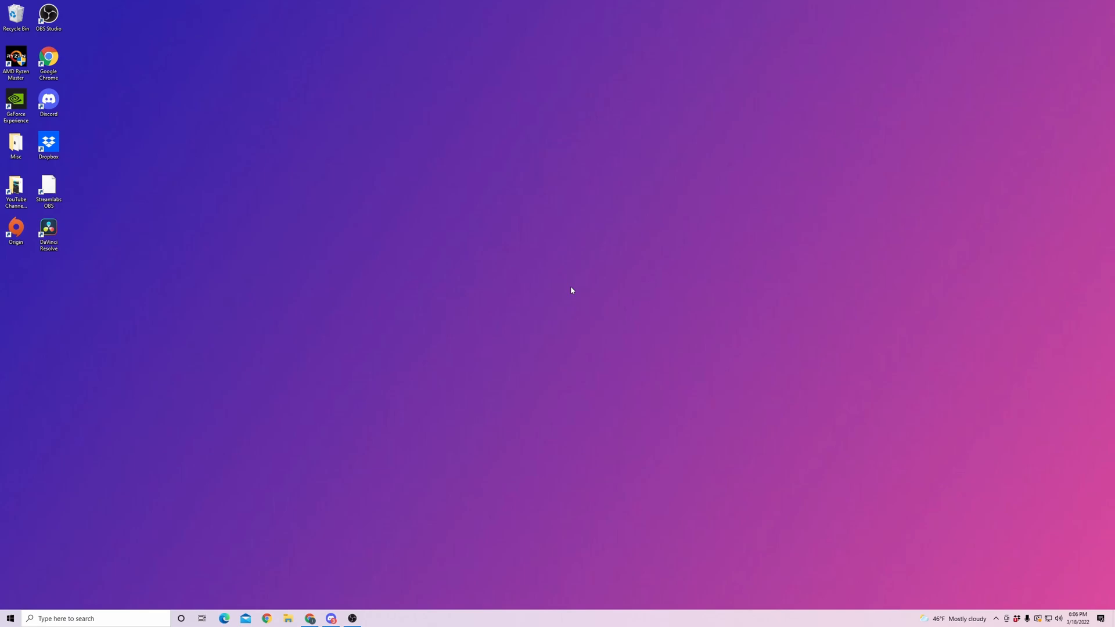
mouse_move(555, 283)
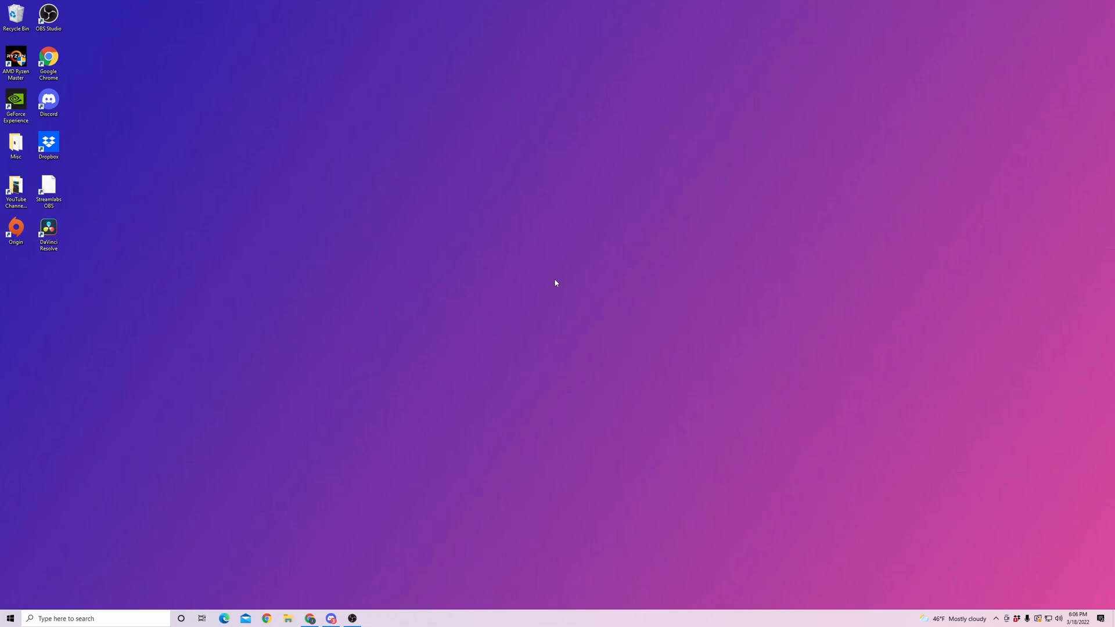
mouse_move(569, 301)
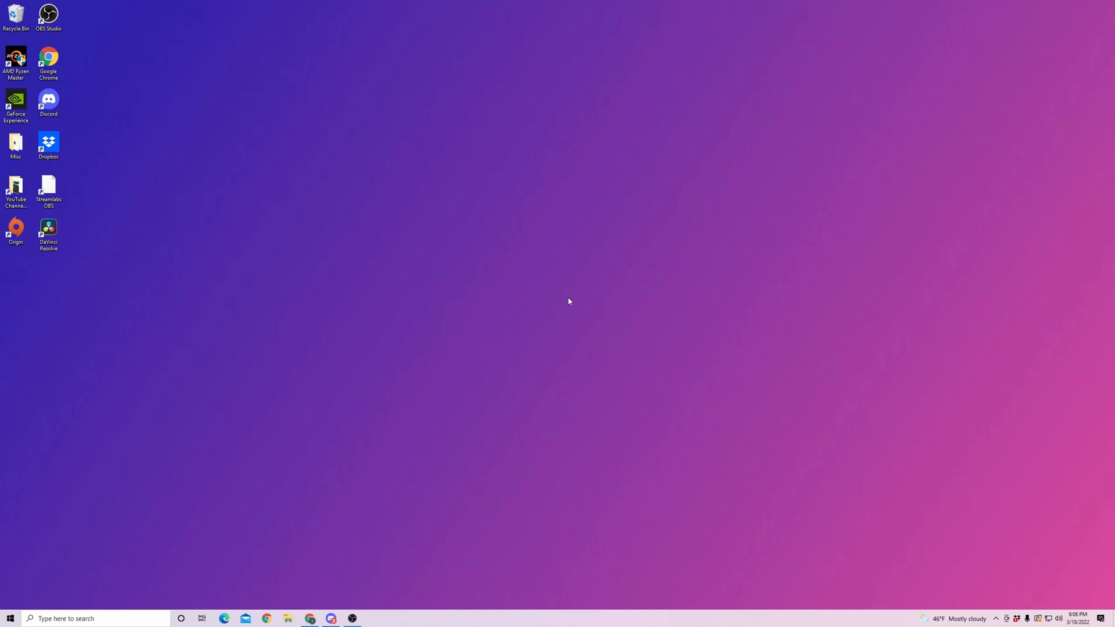
mouse_move(558, 316)
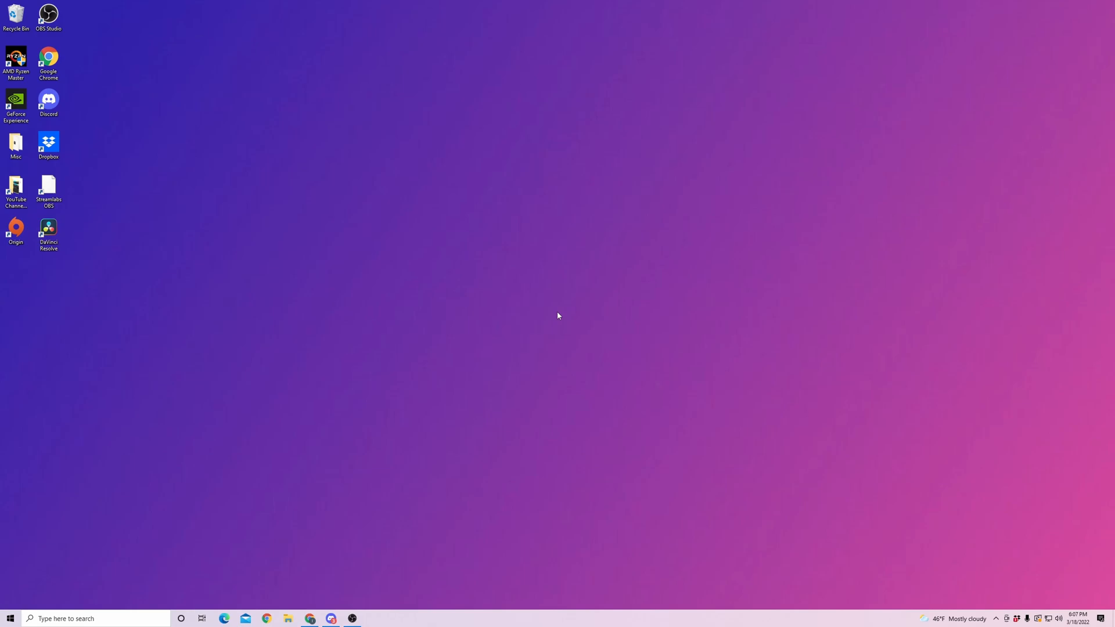
mouse_move(681, 334)
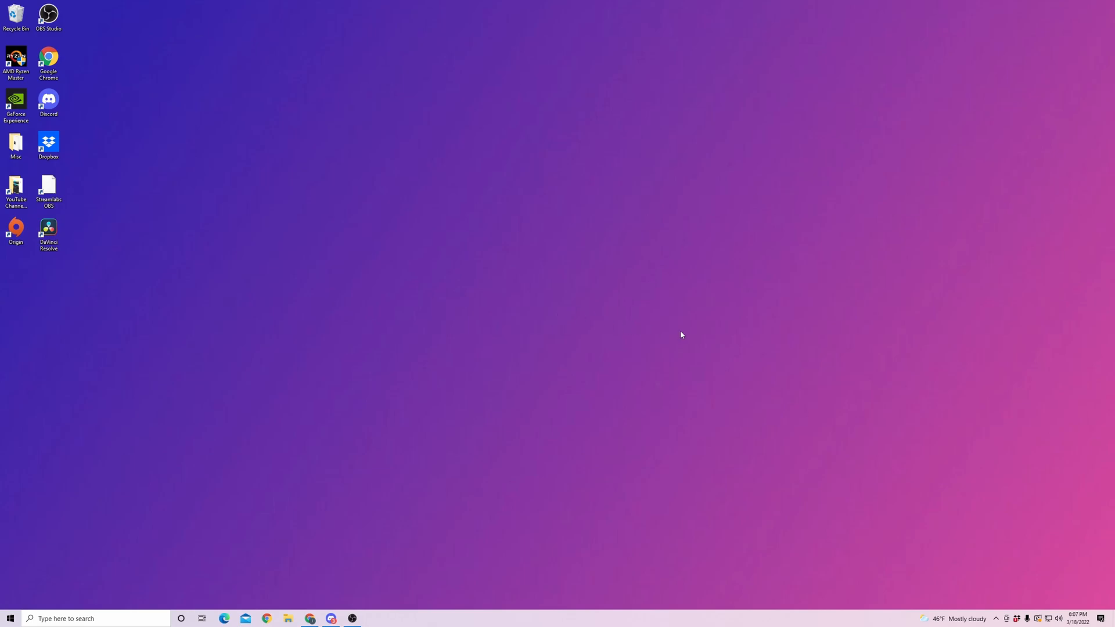
mouse_move(781, 351)
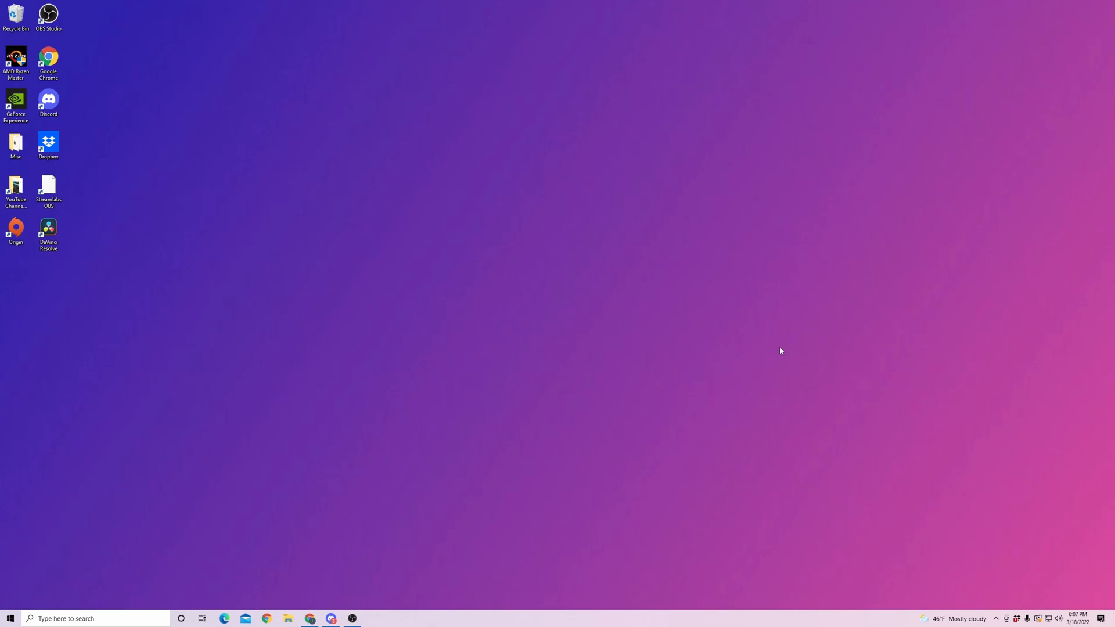
mouse_move(1070, 526)
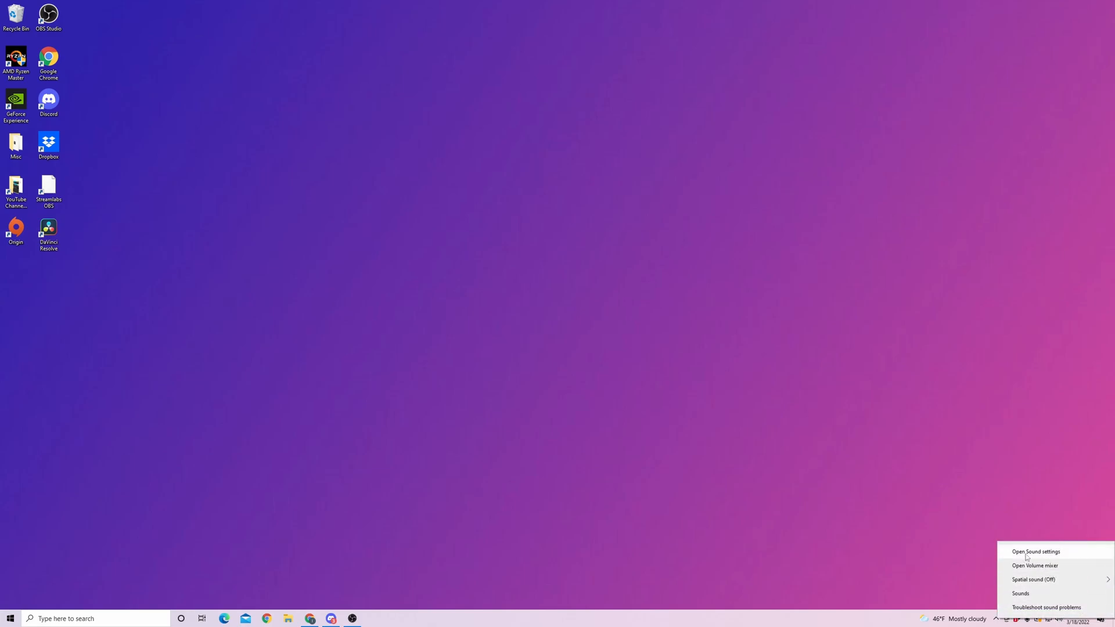
Open Windows Sound settings from the taskbar speaker icon
click(1035, 551)
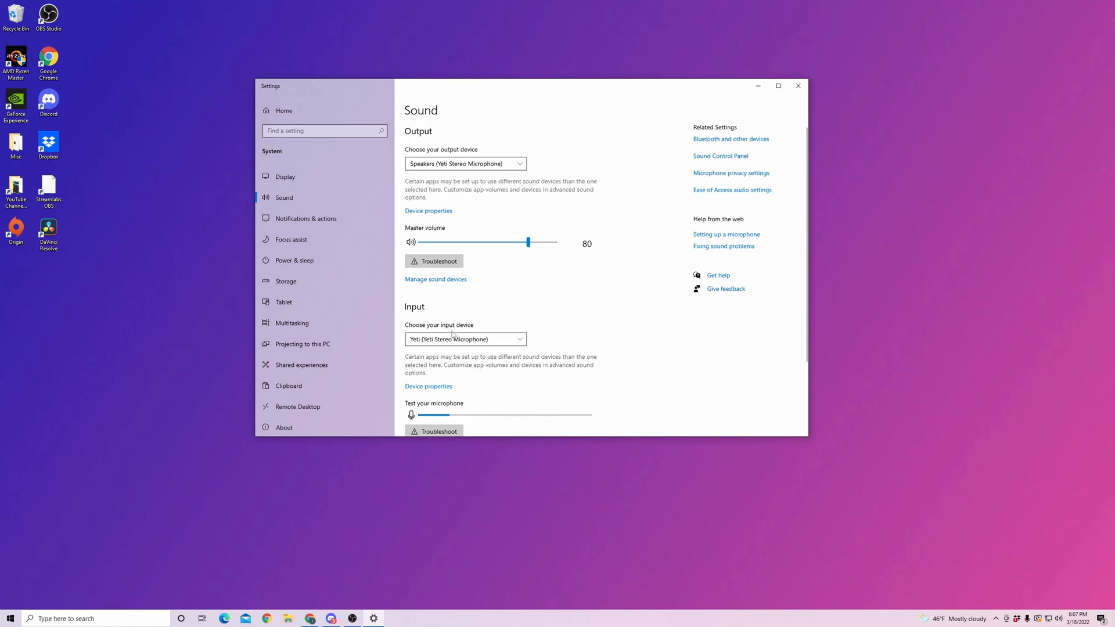
mouse_move(447, 351)
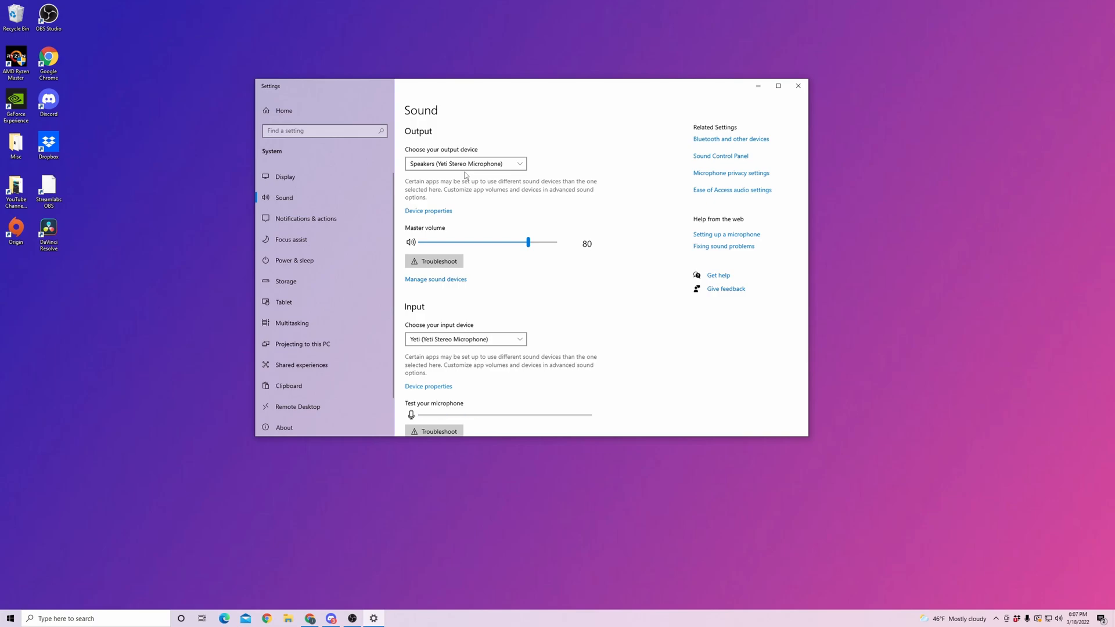
mouse_move(466, 164)
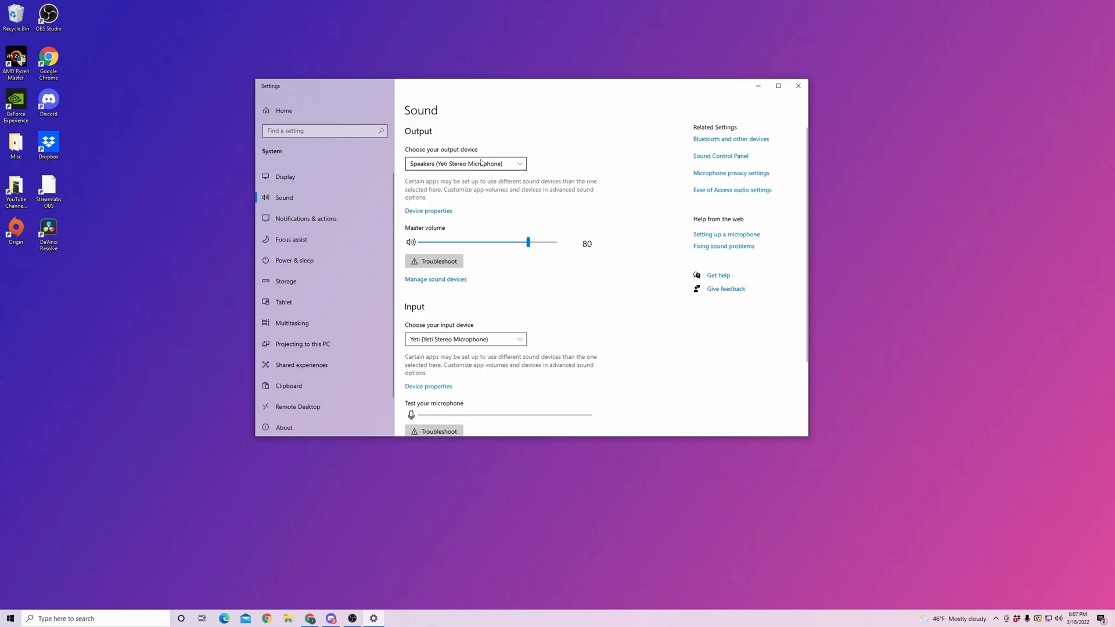
mouse_move(719, 160)
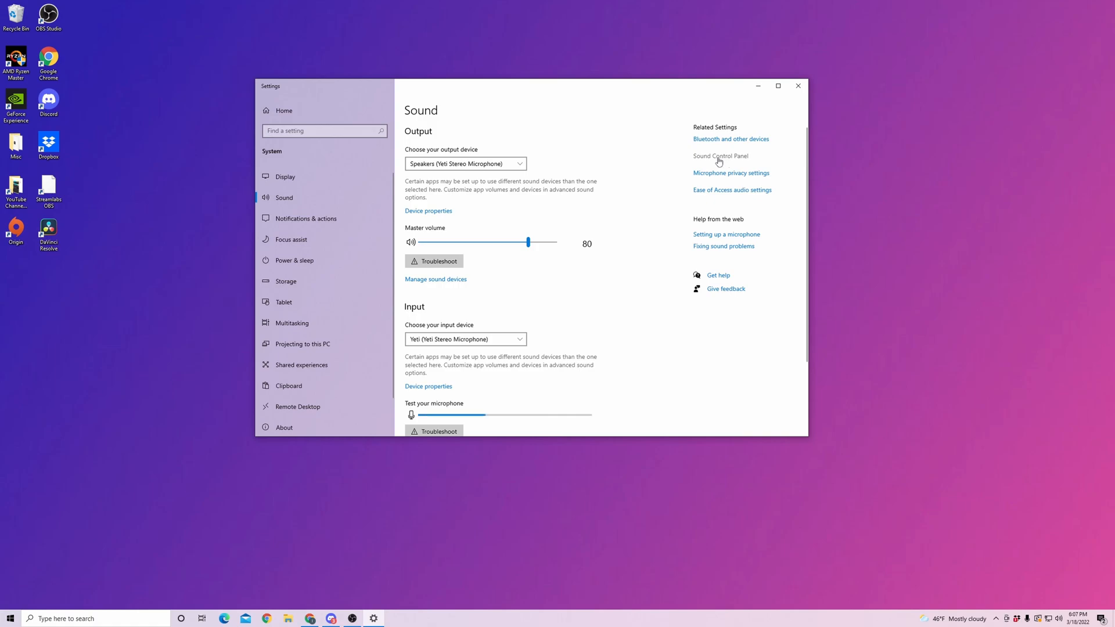
Check the Playback list, select the default Yeti speakers, and close the panel
click(720, 155)
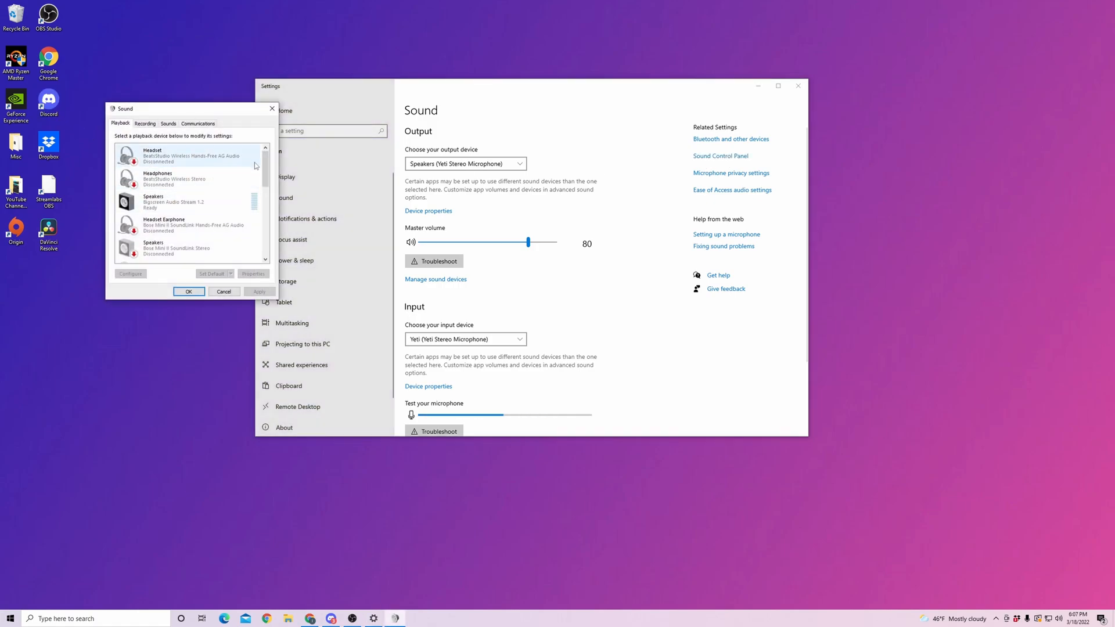
scroll(down, 3)
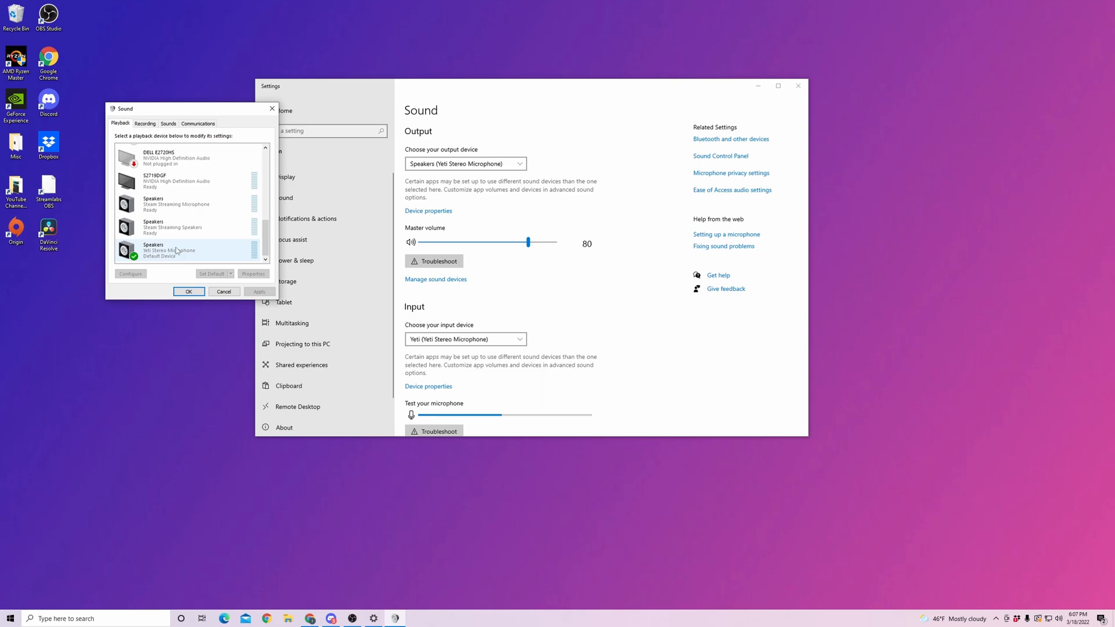
click(176, 203)
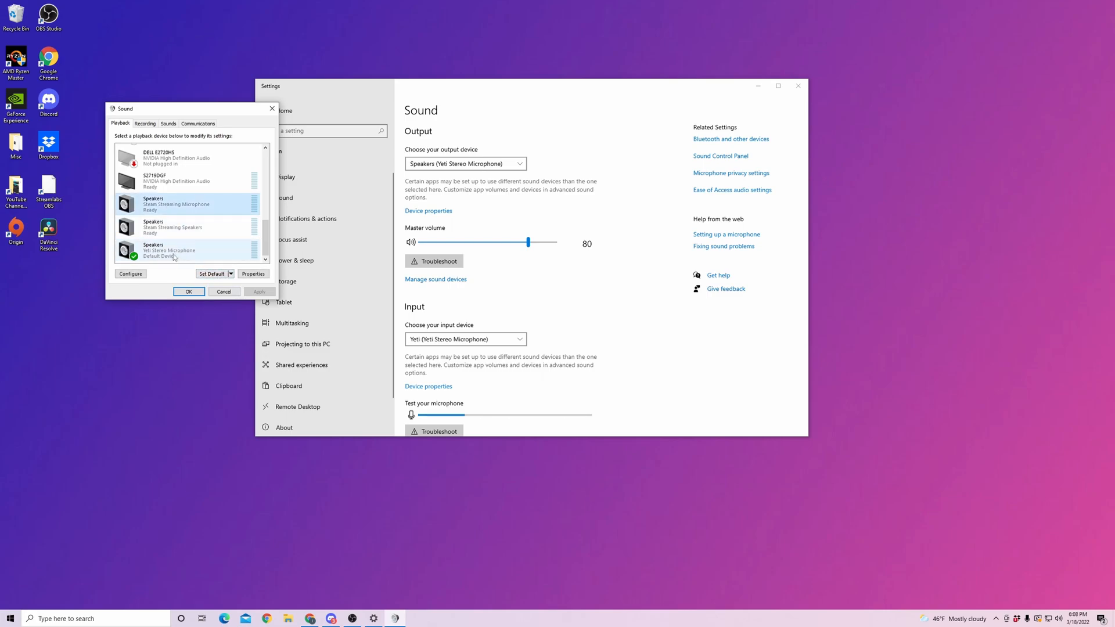
click(171, 250)
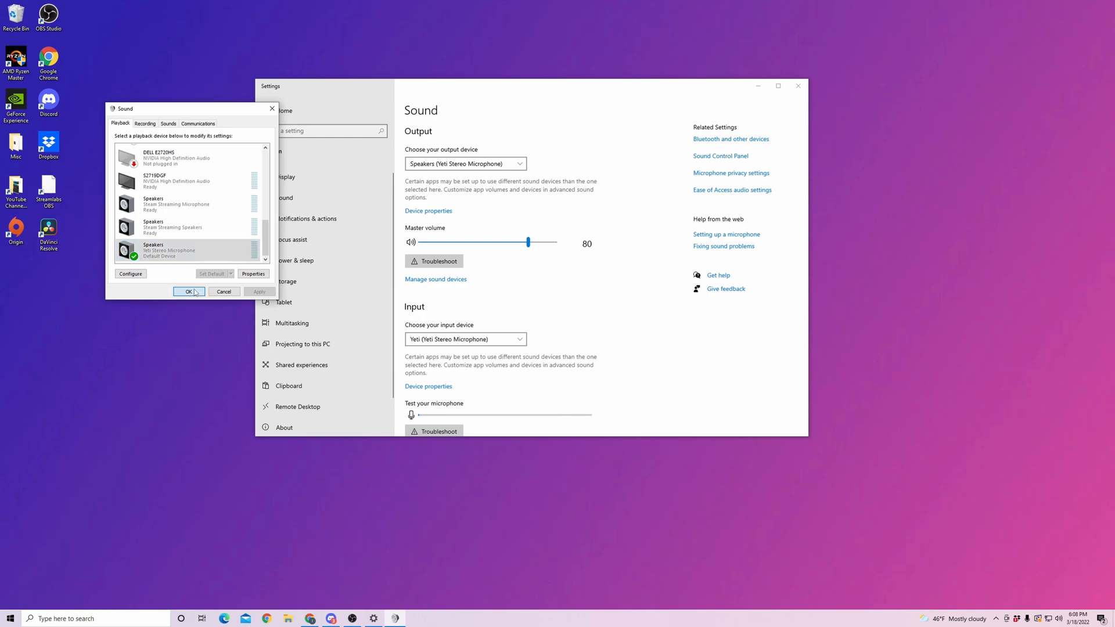
click(188, 292)
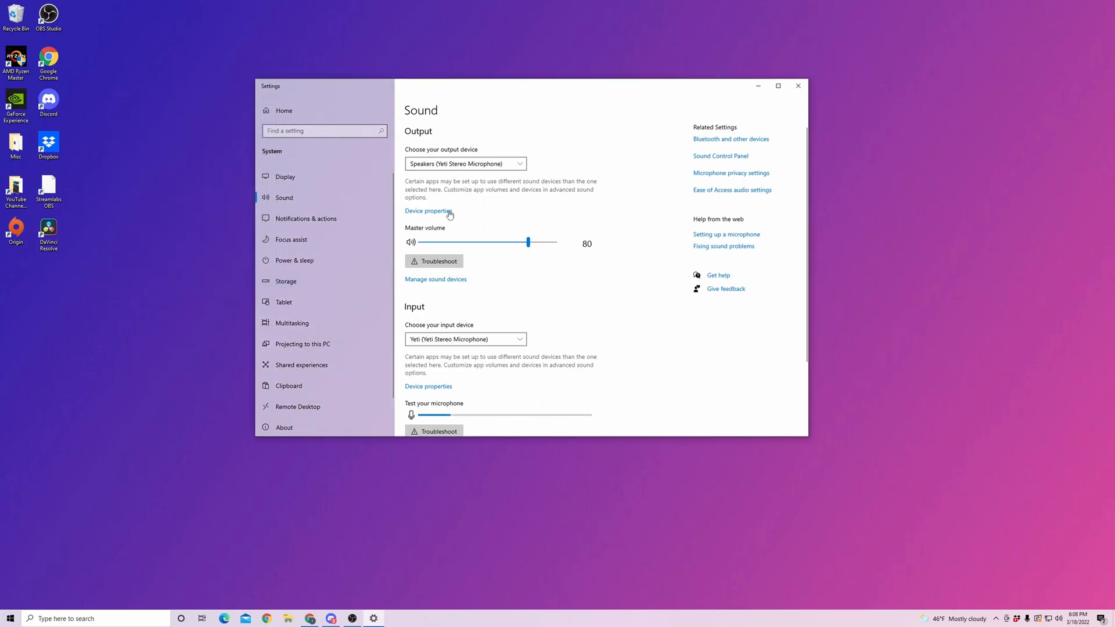
mouse_move(511, 263)
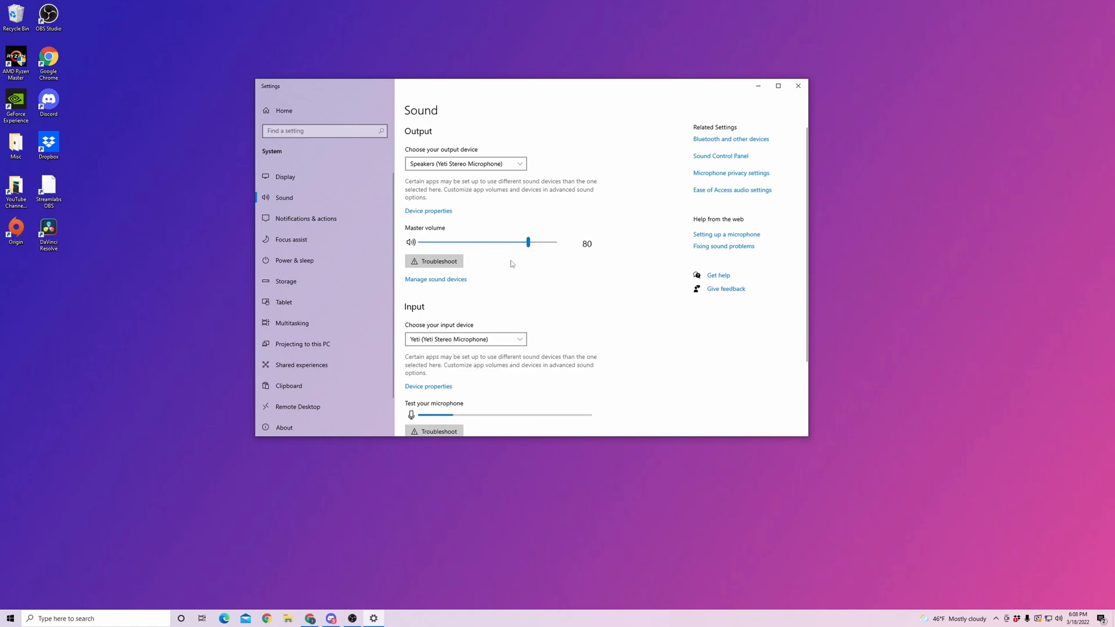
mouse_move(504, 169)
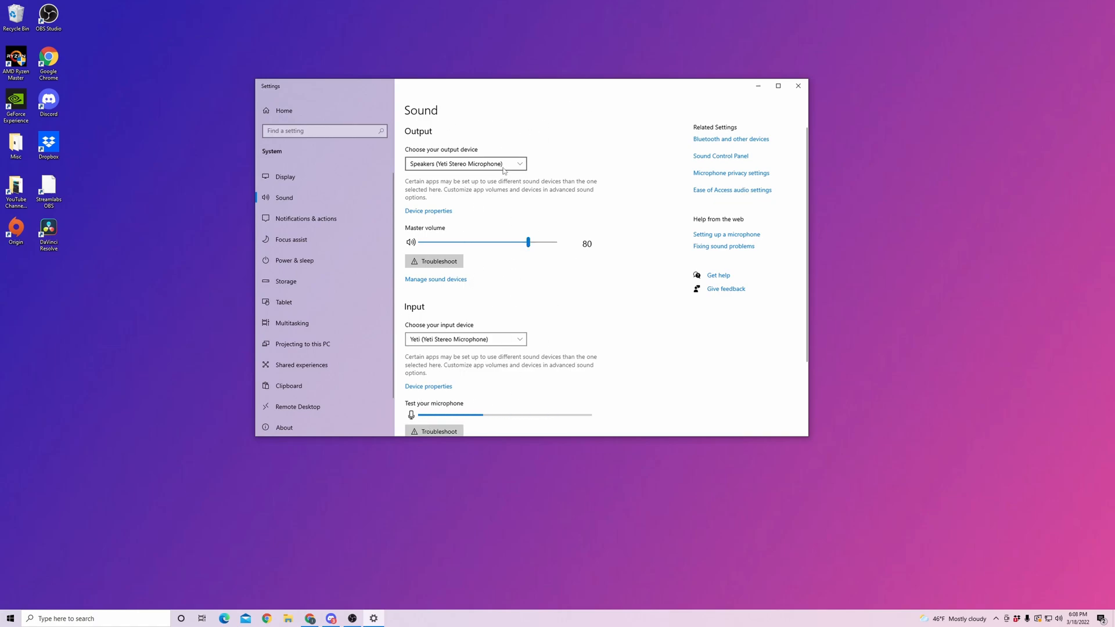
mouse_move(446, 565)
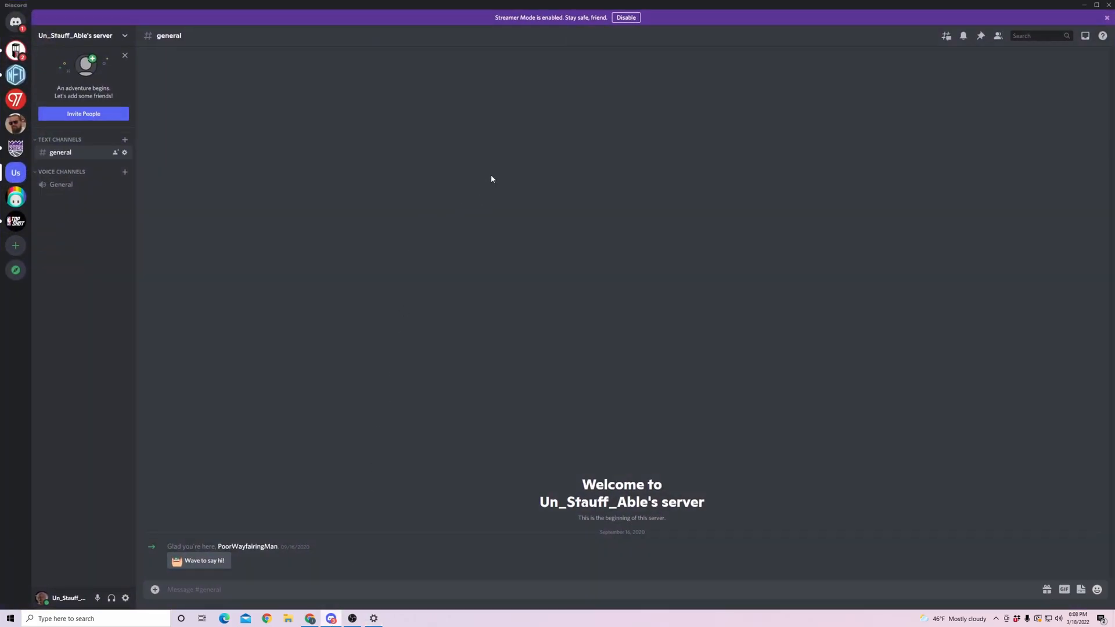
mouse_move(125, 598)
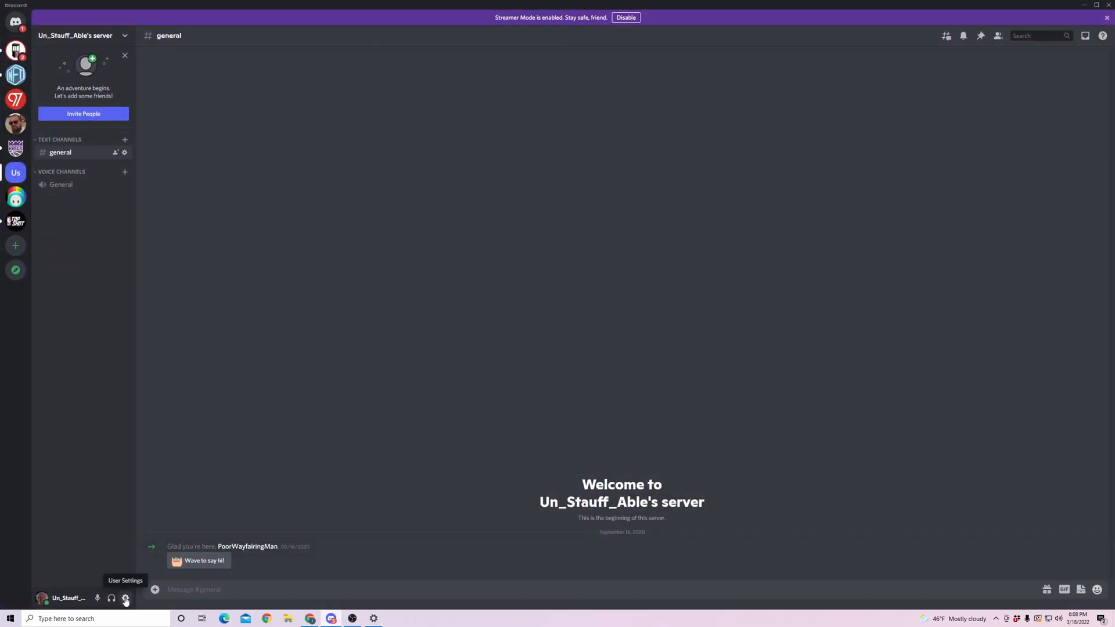
click(124, 599)
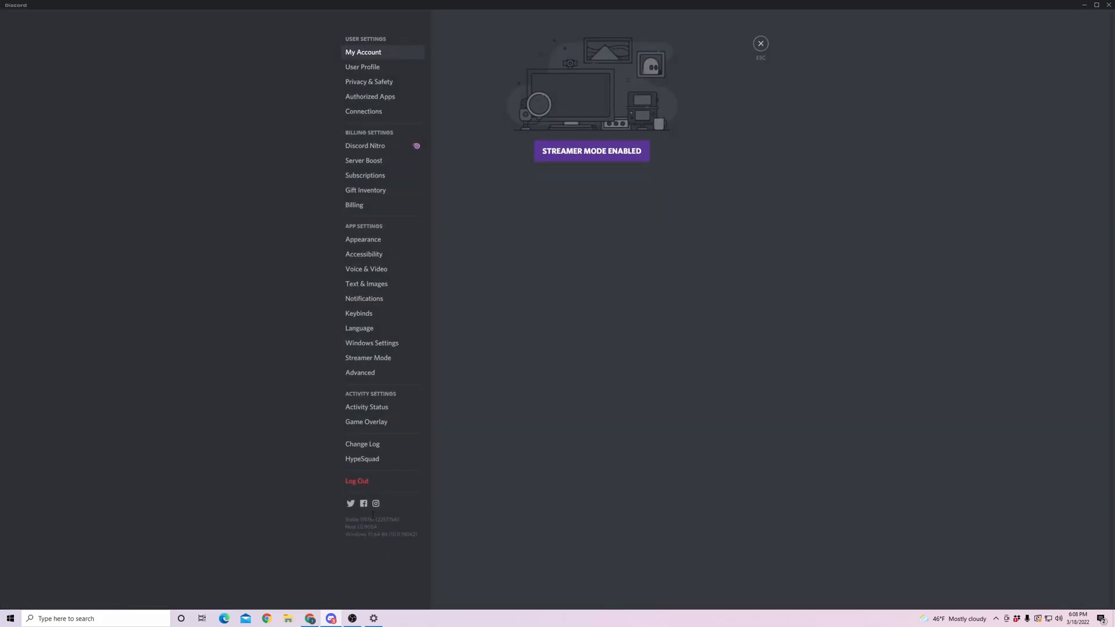
mouse_move(378, 231)
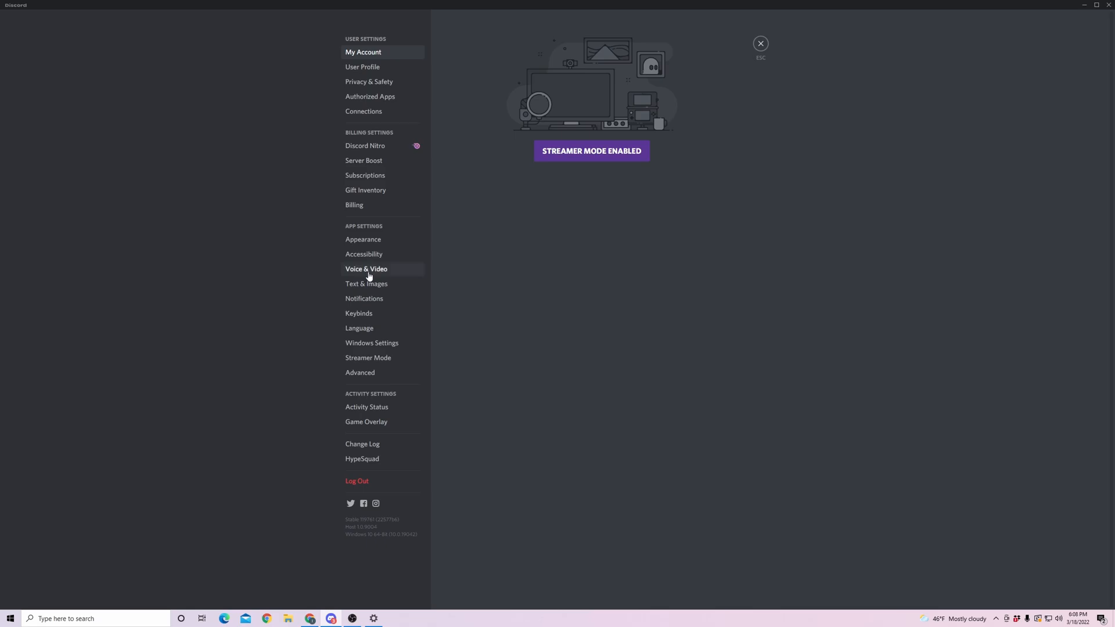
click(367, 269)
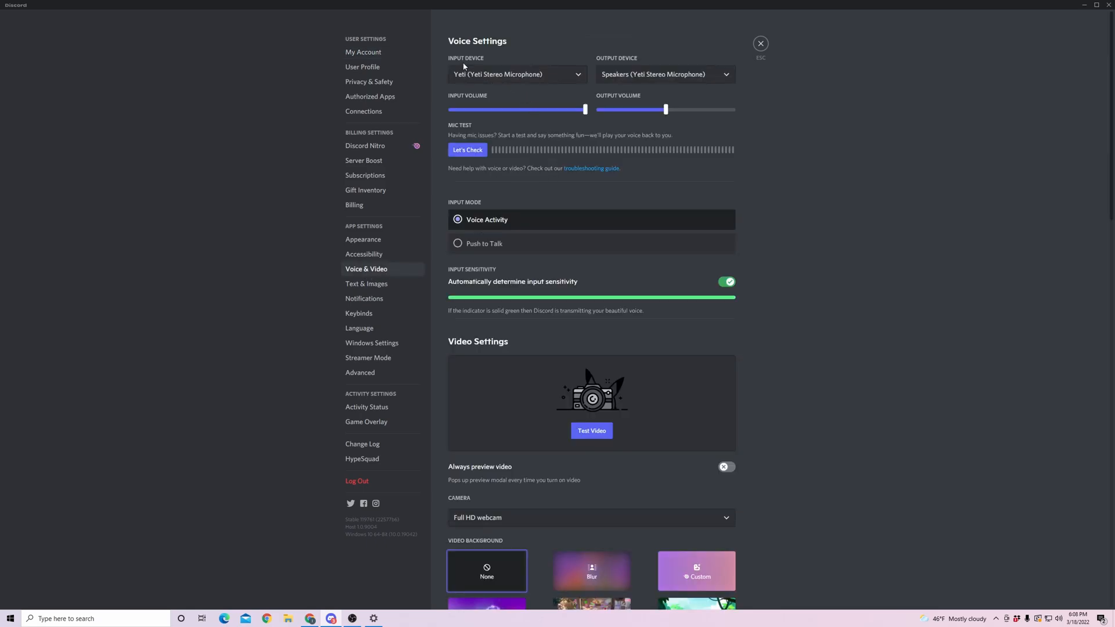
mouse_move(649, 67)
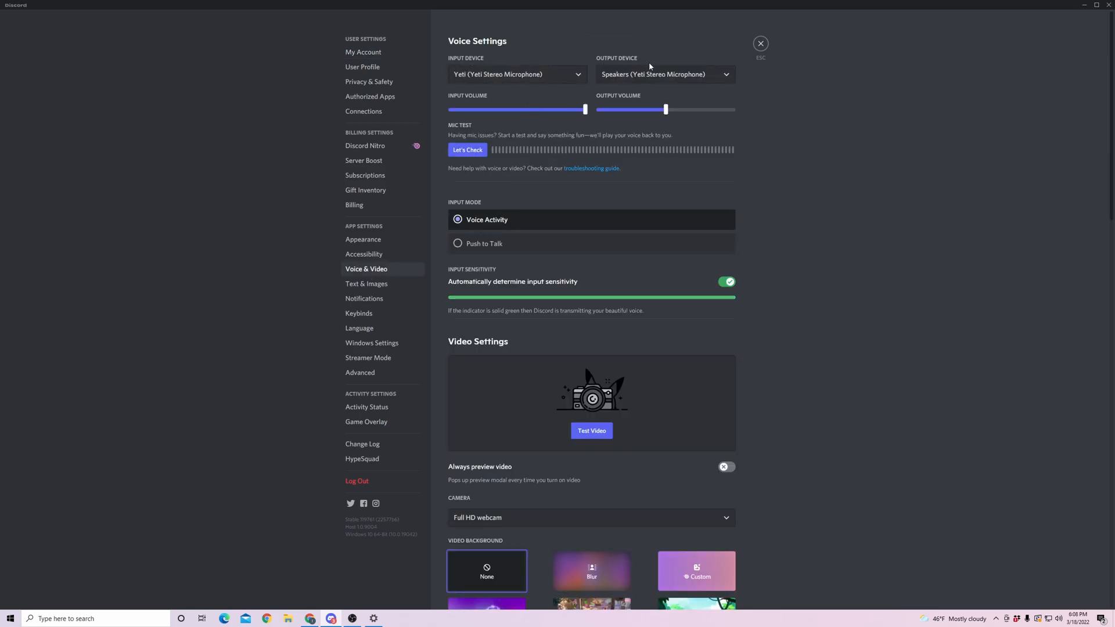
mouse_move(561, 66)
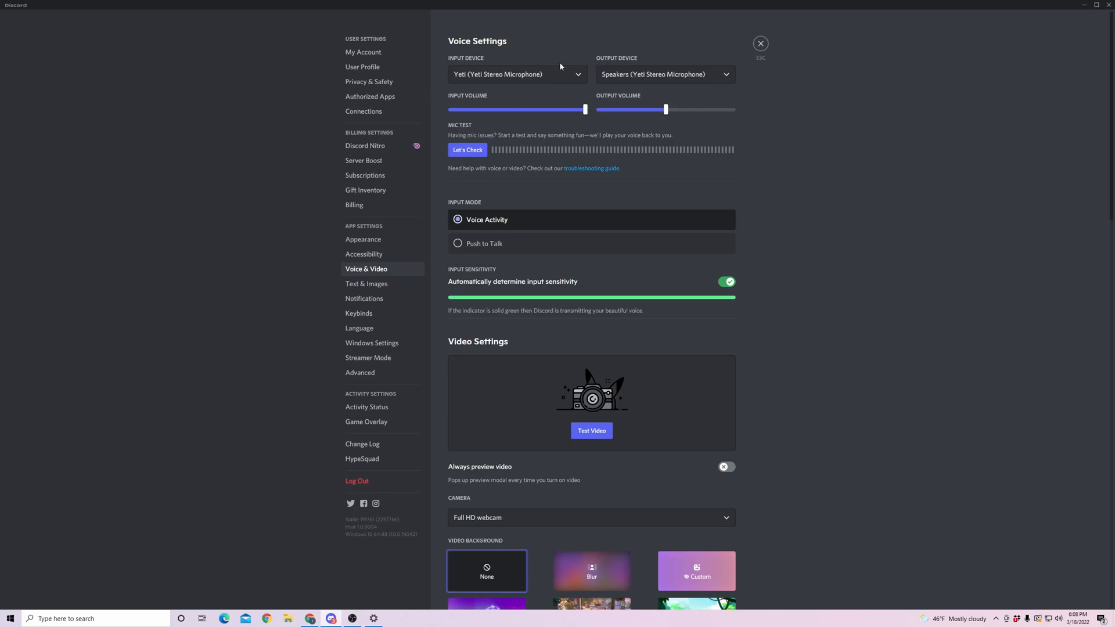
mouse_move(482, 76)
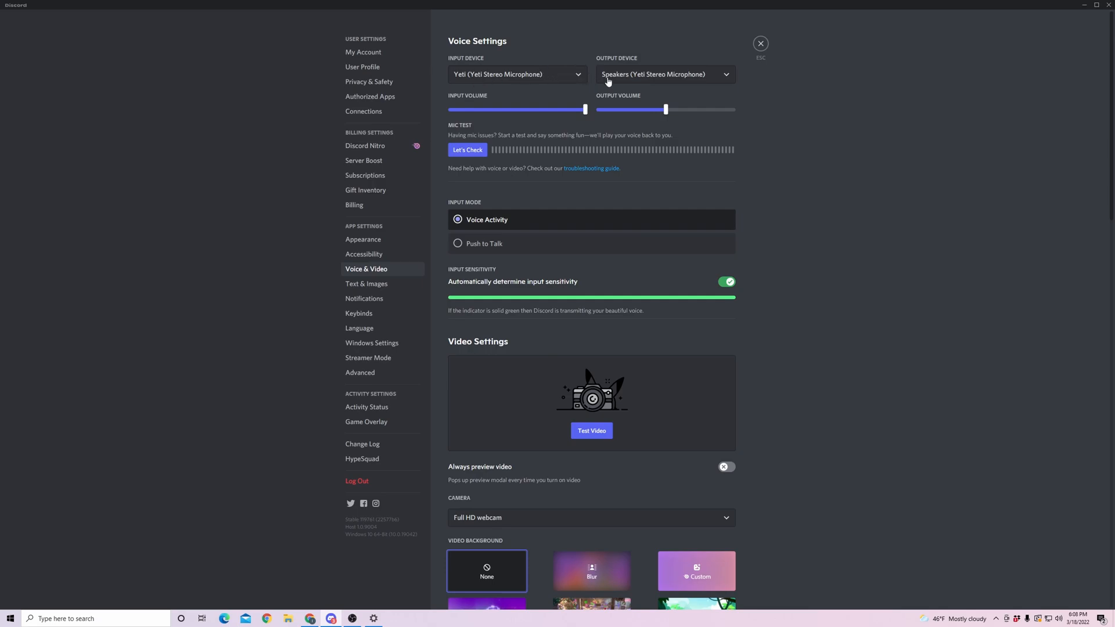
mouse_move(565, 89)
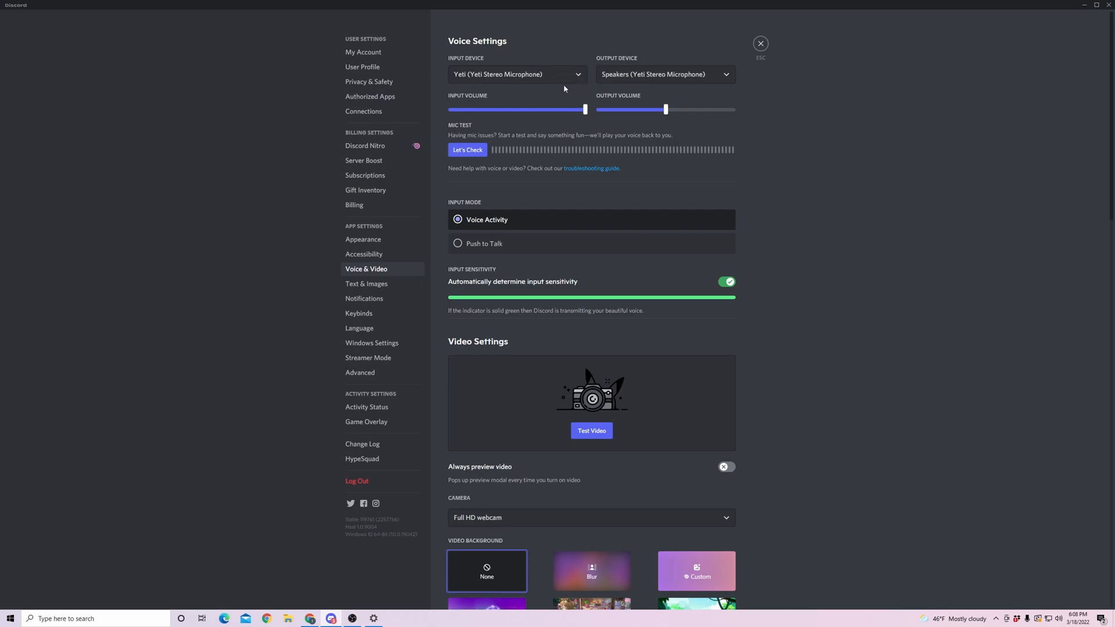
mouse_move(515, 79)
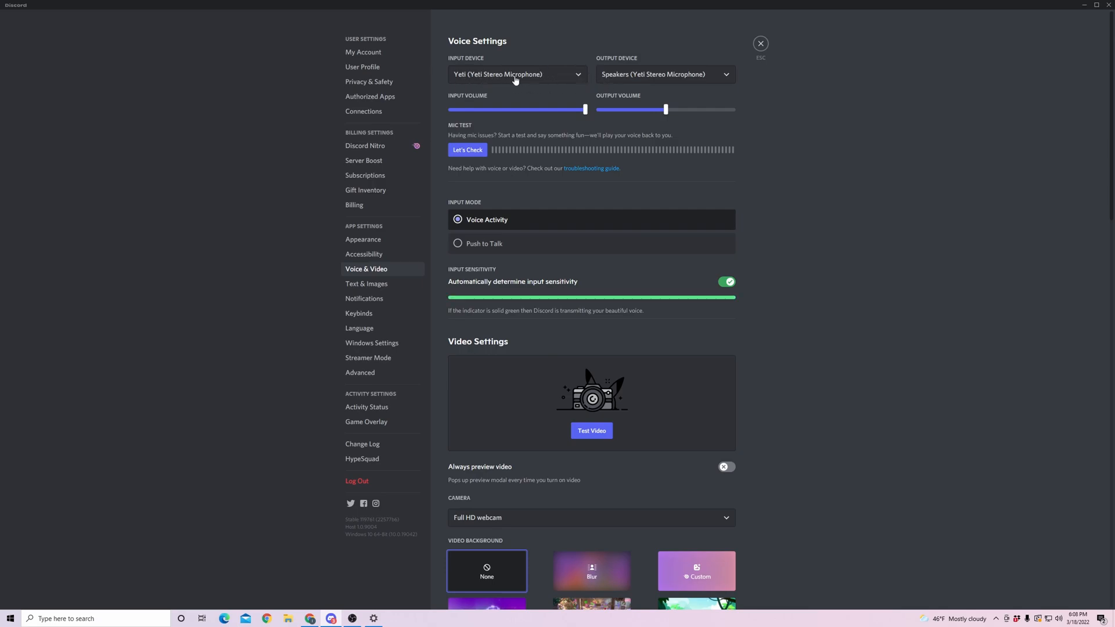
mouse_move(640, 85)
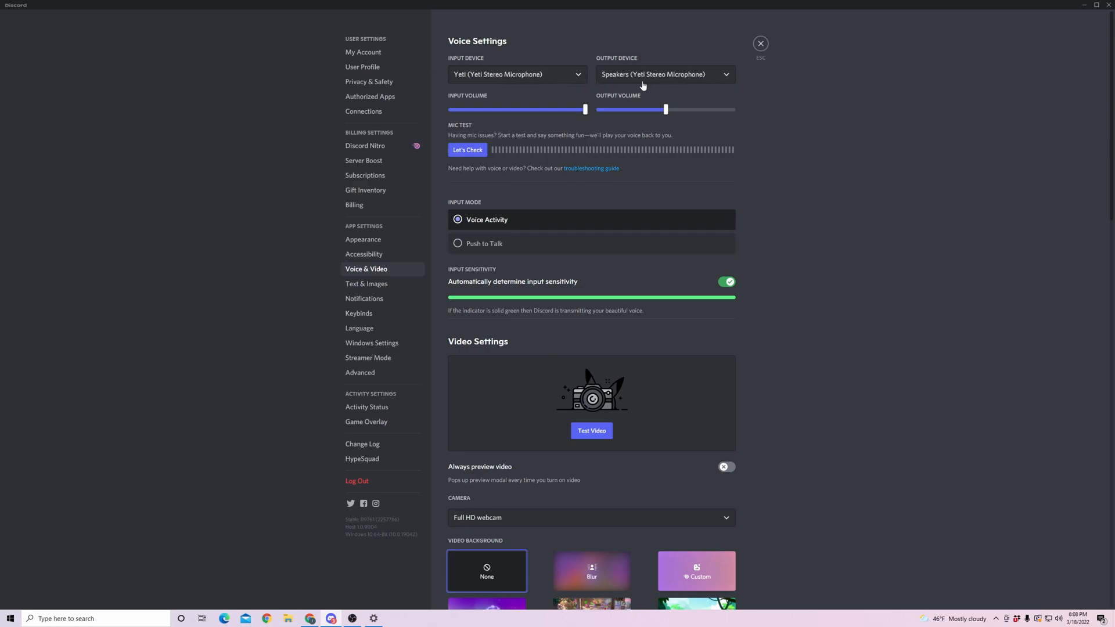
mouse_move(522, 83)
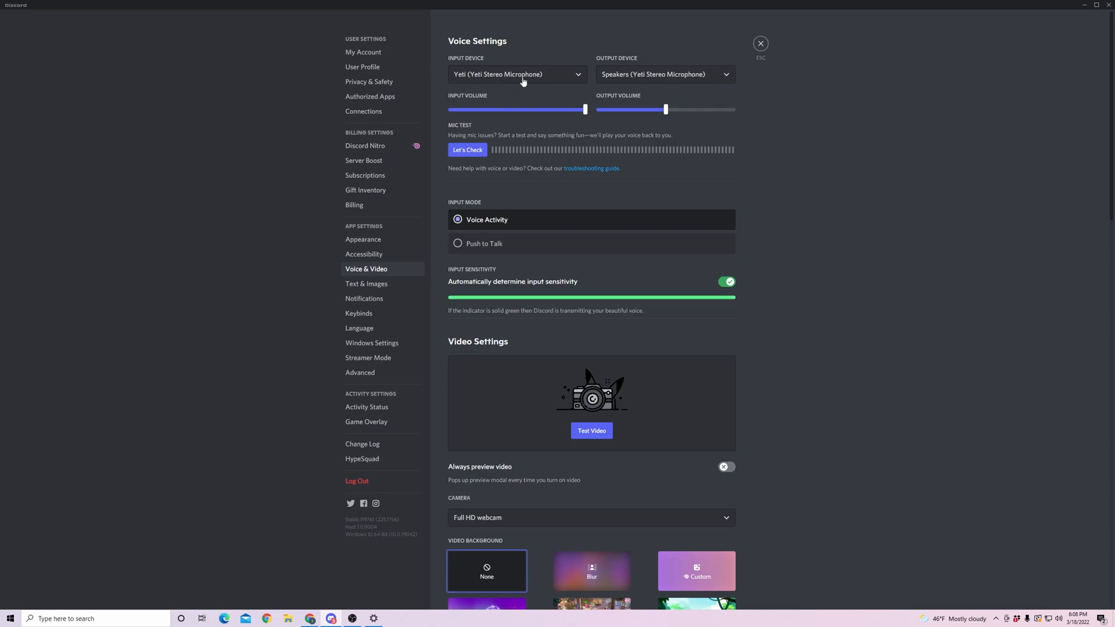
mouse_move(677, 236)
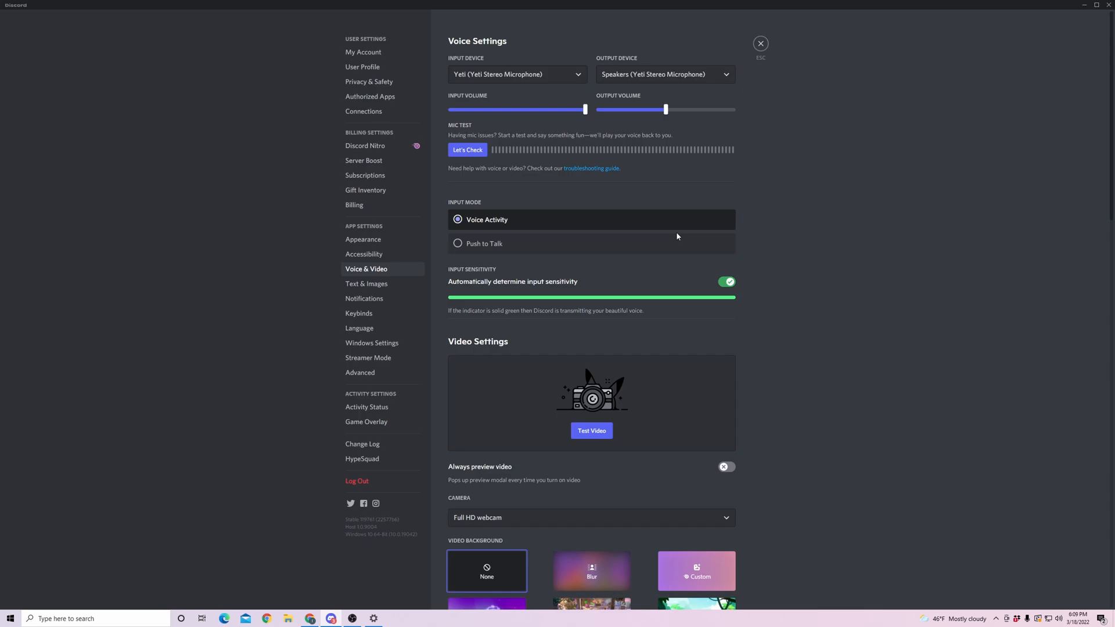
scroll(down, 3)
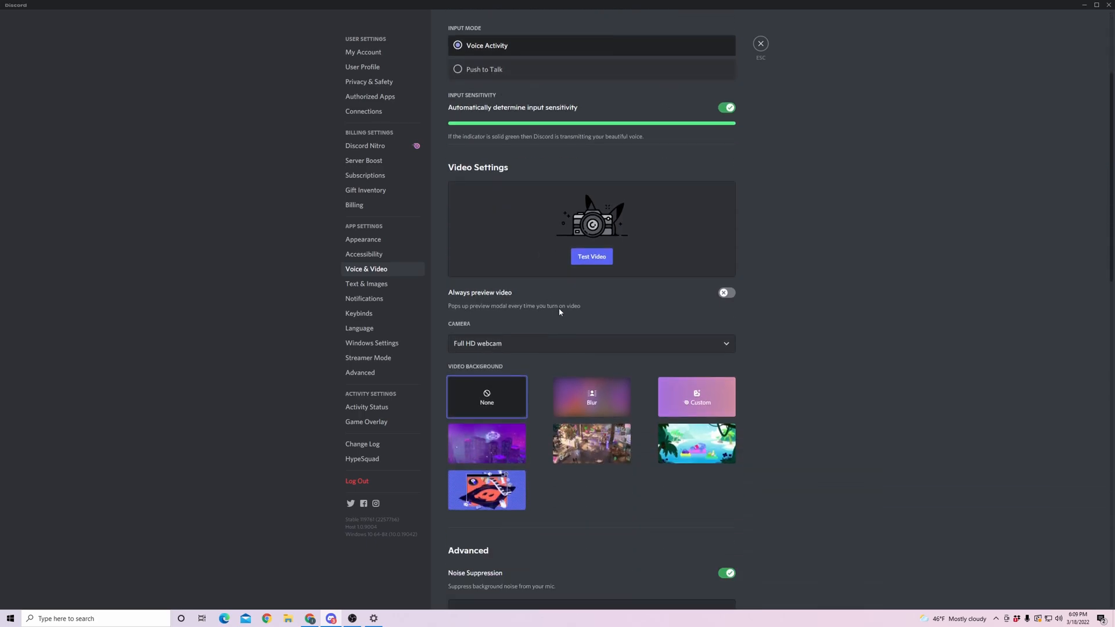
scroll(down, 3)
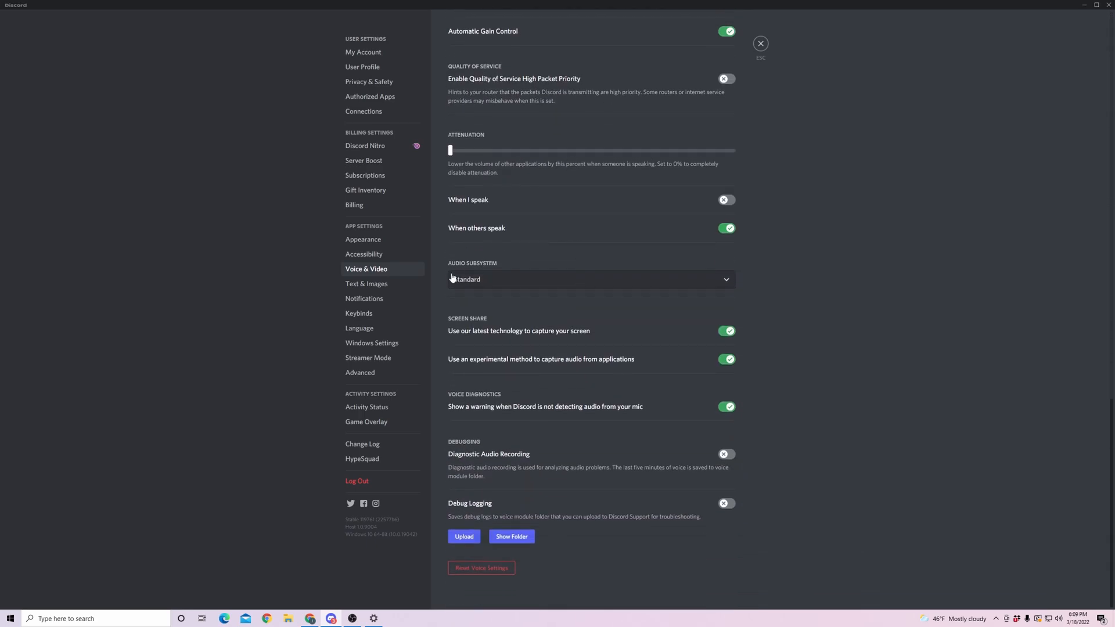
click(590, 278)
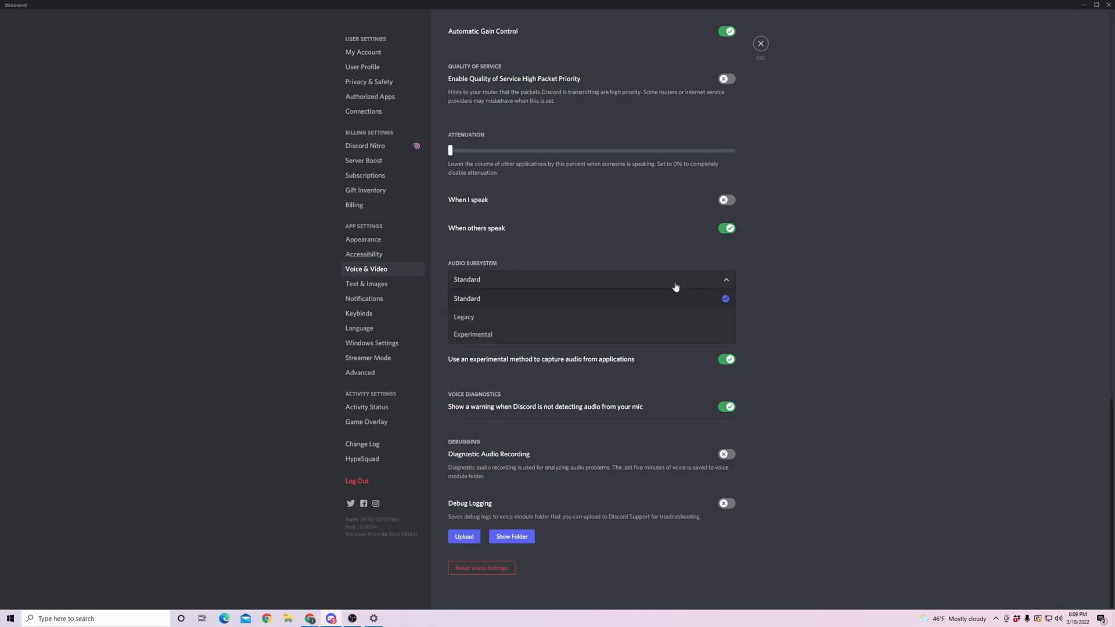
mouse_move(478, 325)
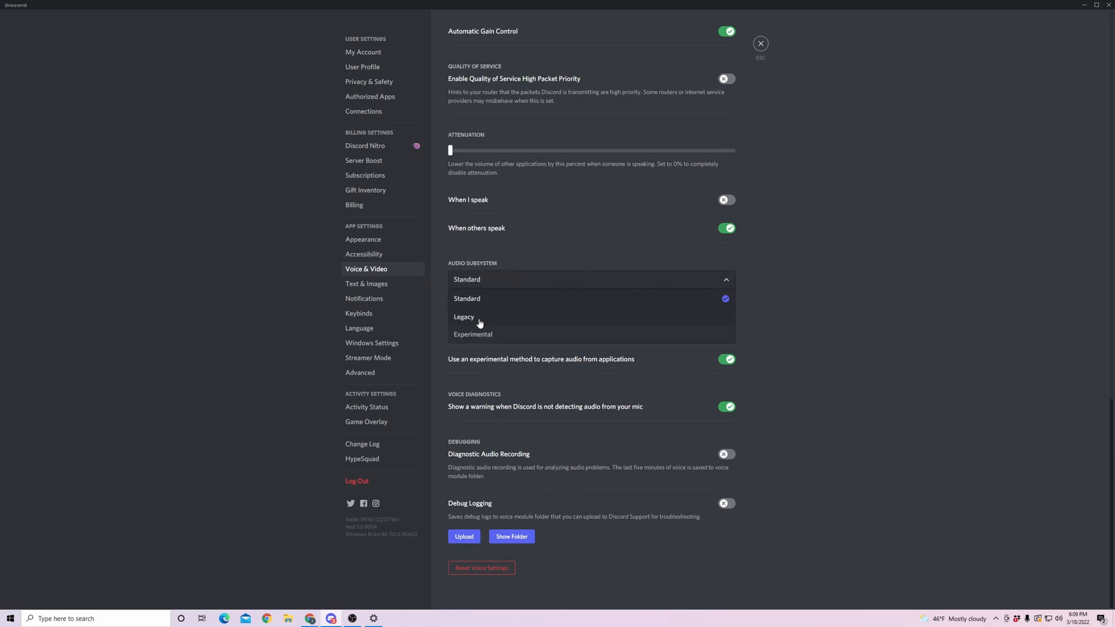
click(463, 317)
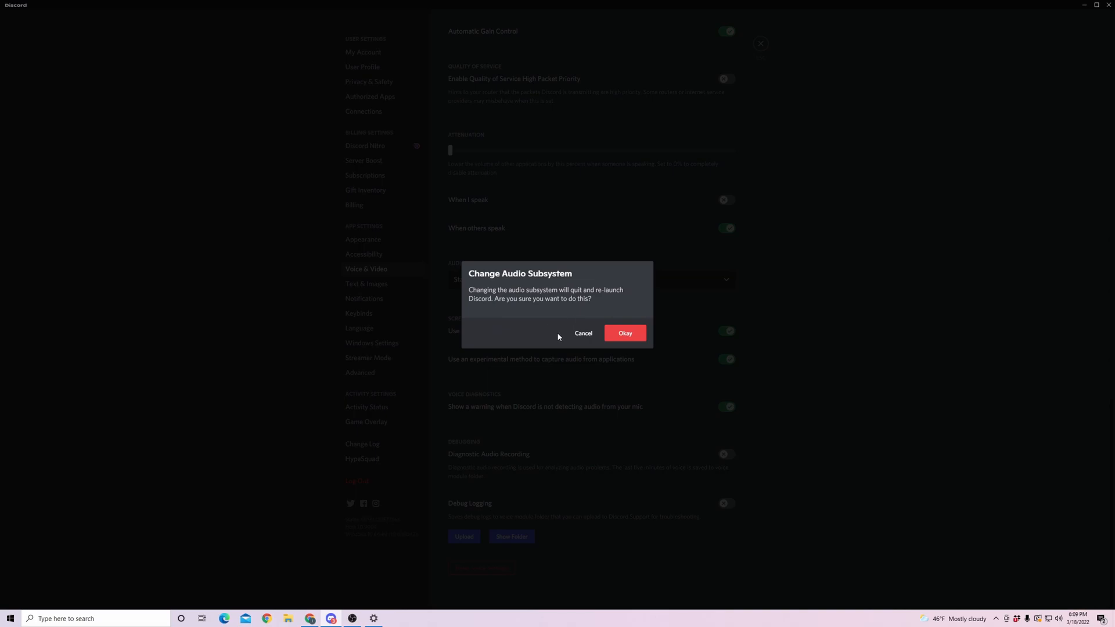
mouse_move(530, 300)
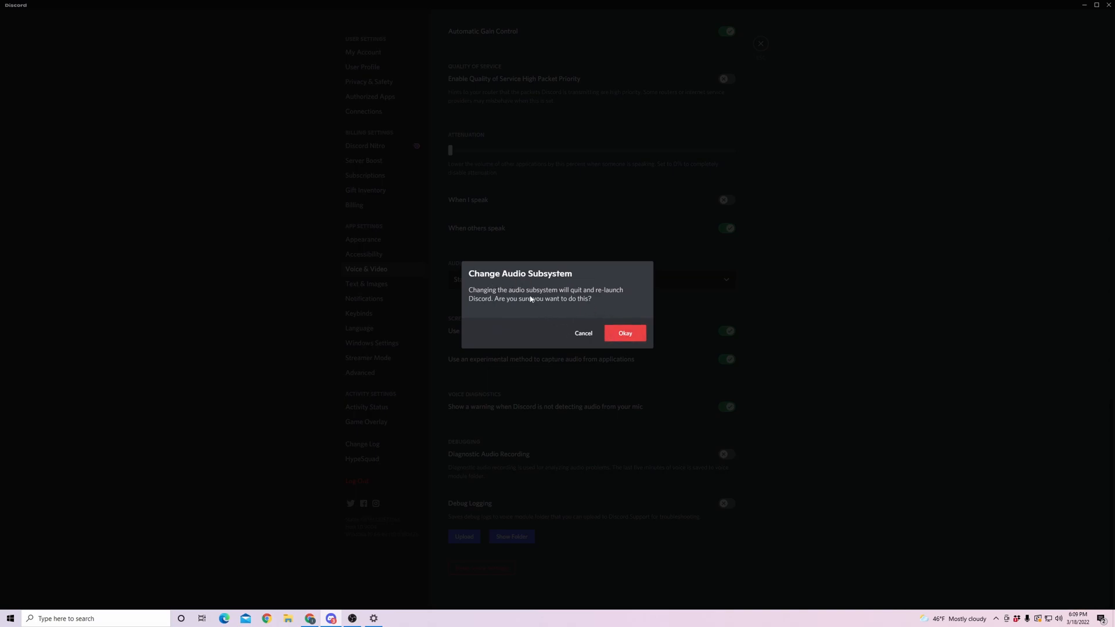
mouse_move(558, 323)
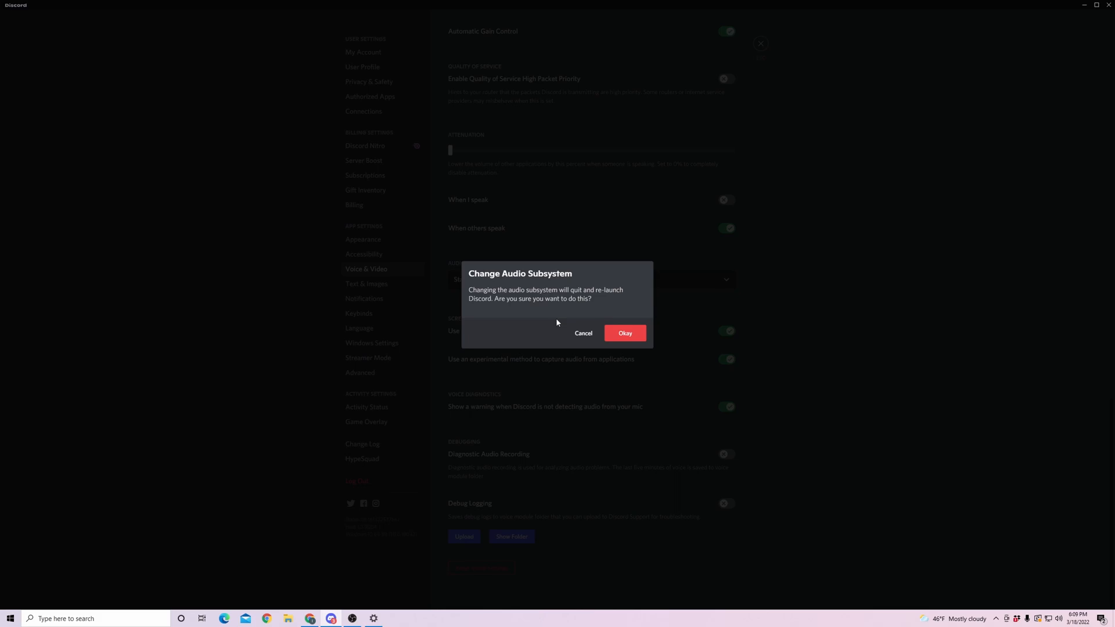
click(583, 334)
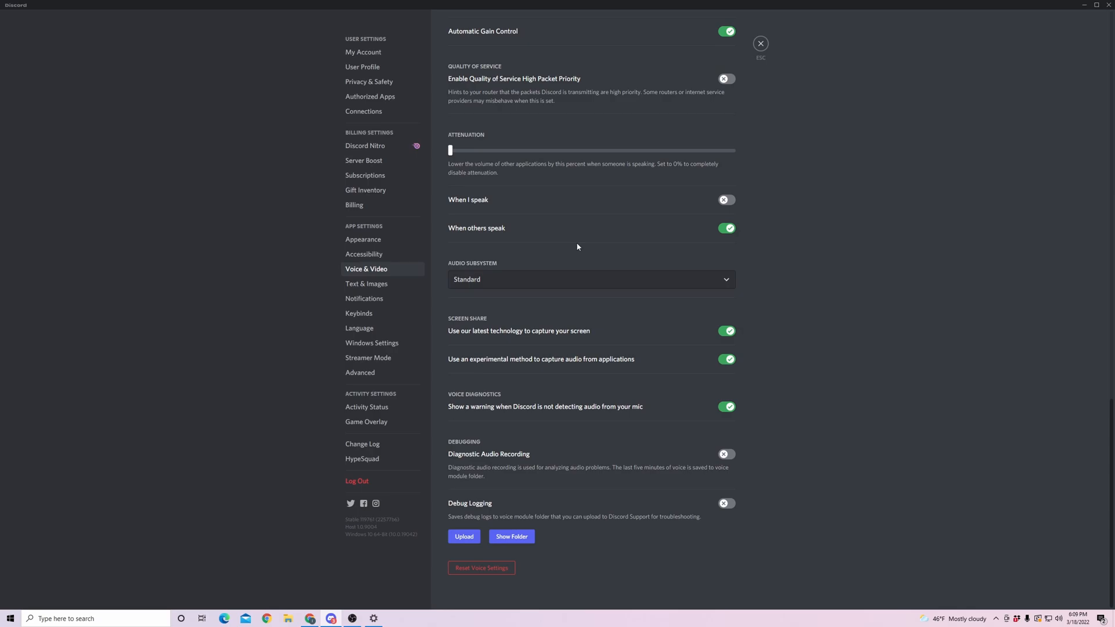
scroll(up, 3)
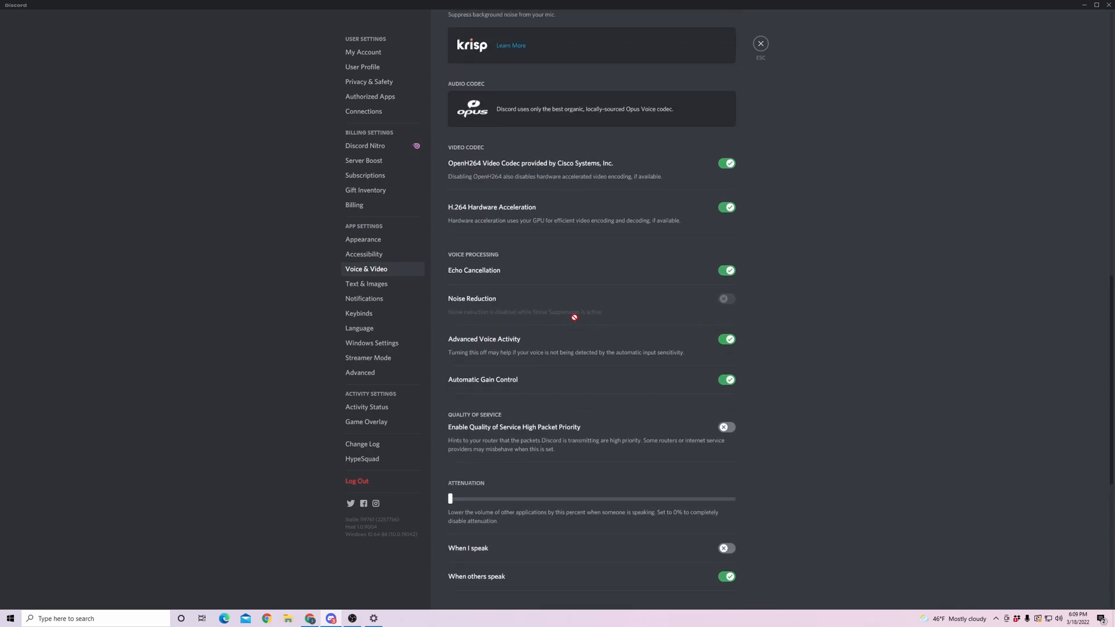
scroll(up, 3)
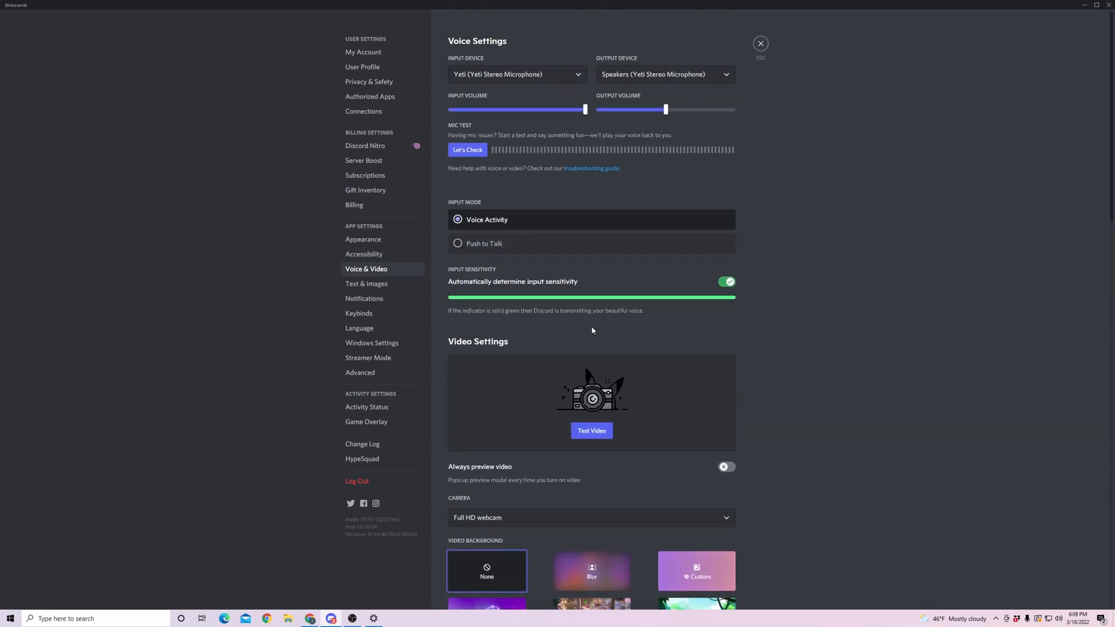
mouse_move(611, 140)
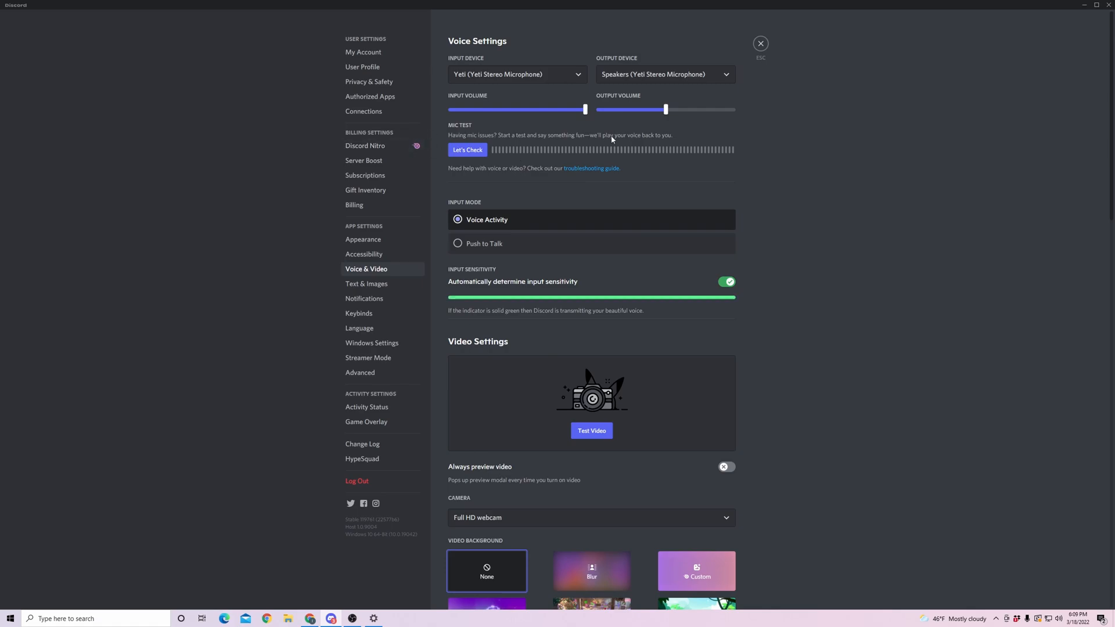
mouse_move(643, 159)
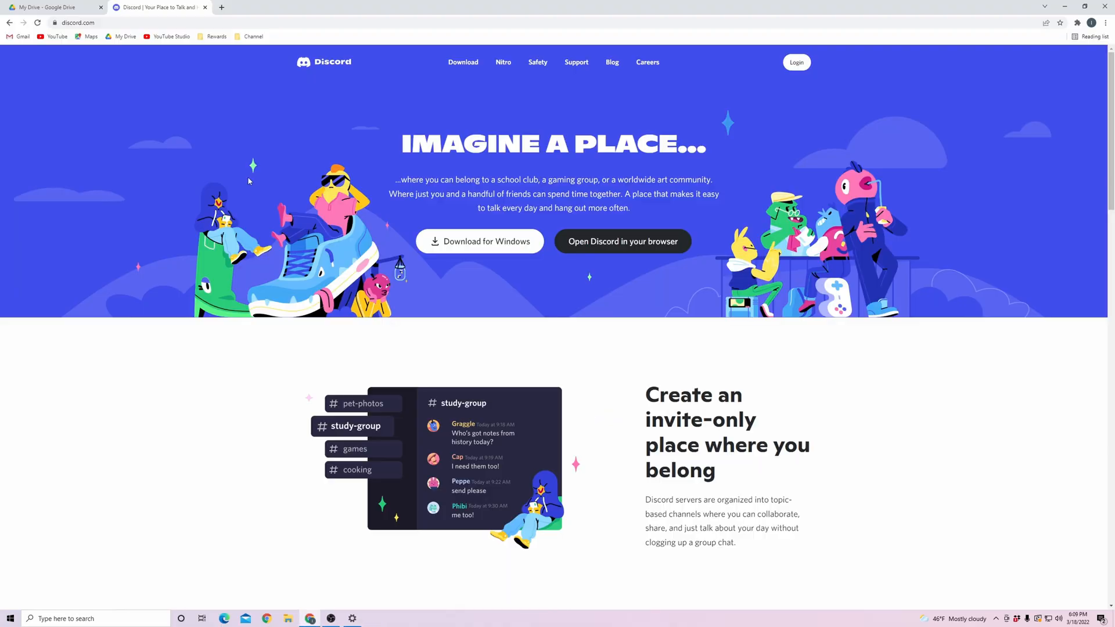
mouse_move(131, 34)
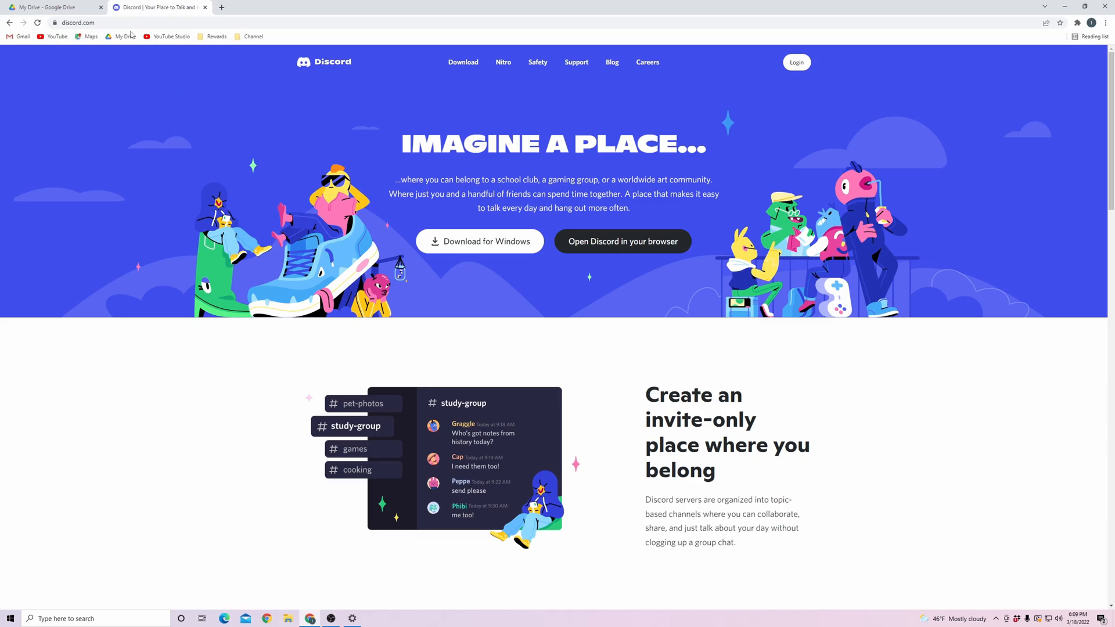
mouse_move(503, 206)
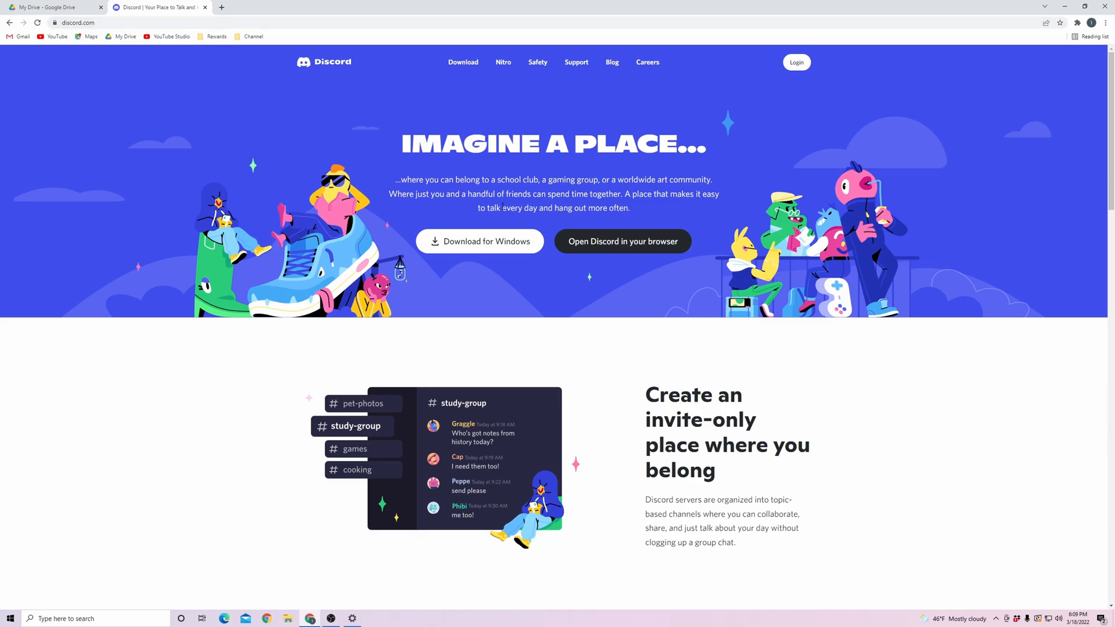
Choose 'Open Discord in your browser' to bring up the username field
click(621, 241)
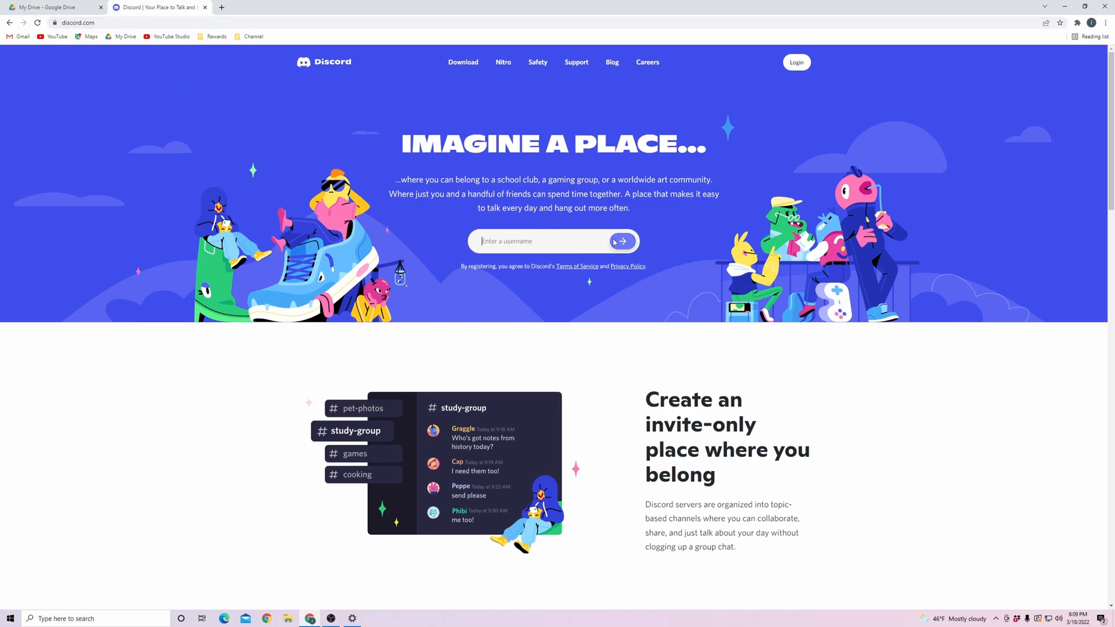
mouse_move(546, 250)
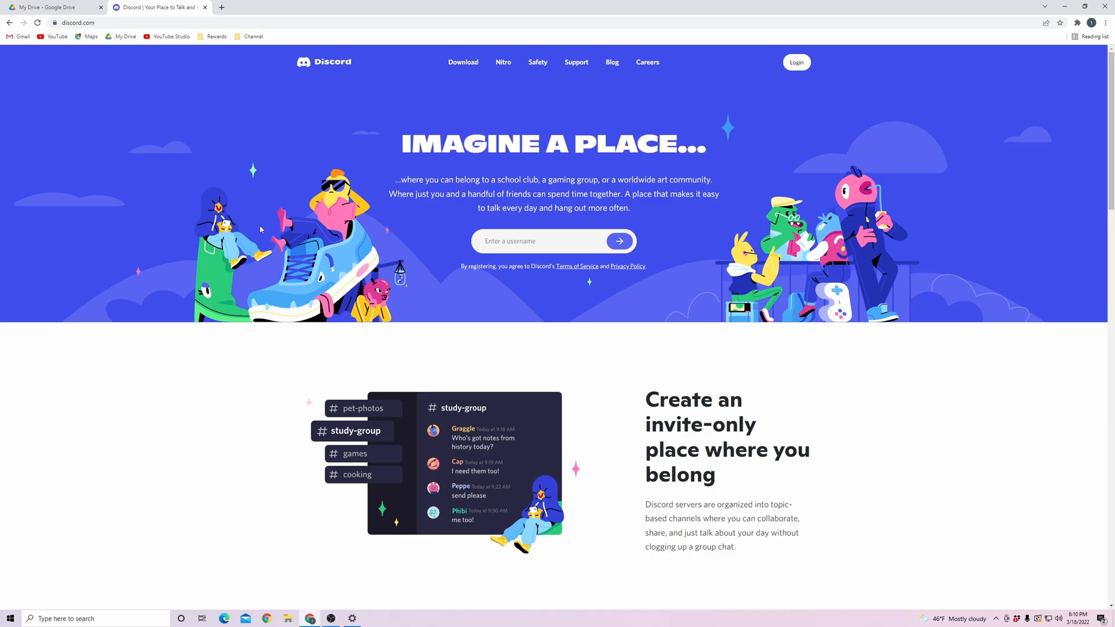
mouse_move(383, 230)
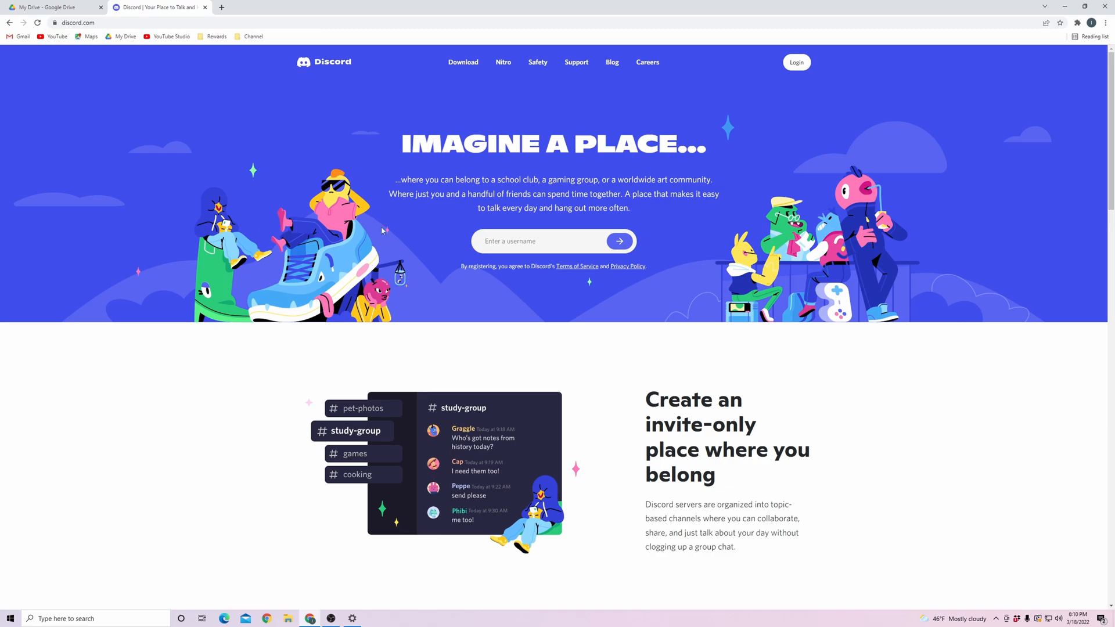